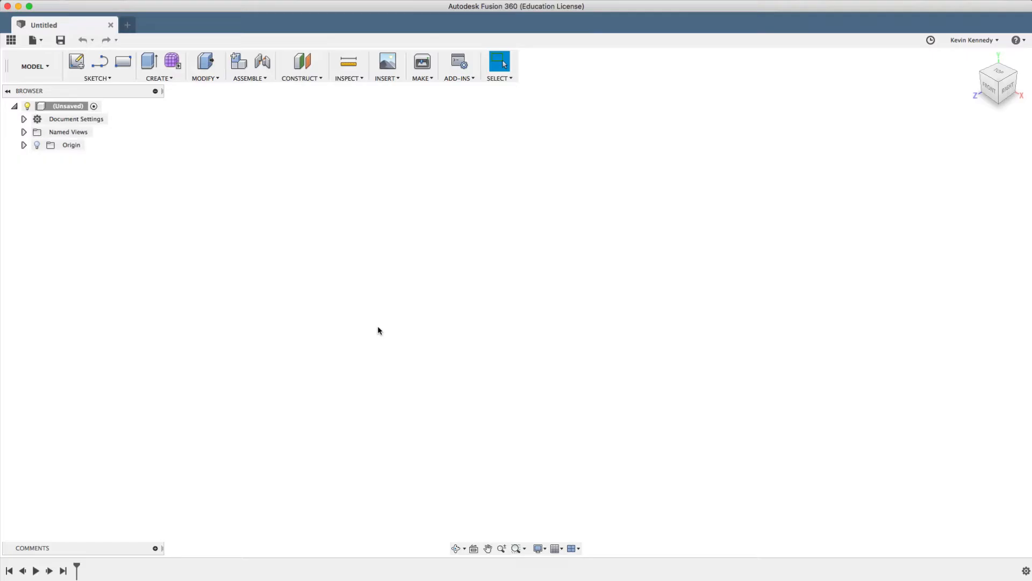
{"action": "mouse_move", "coordinate": [202, 155]}
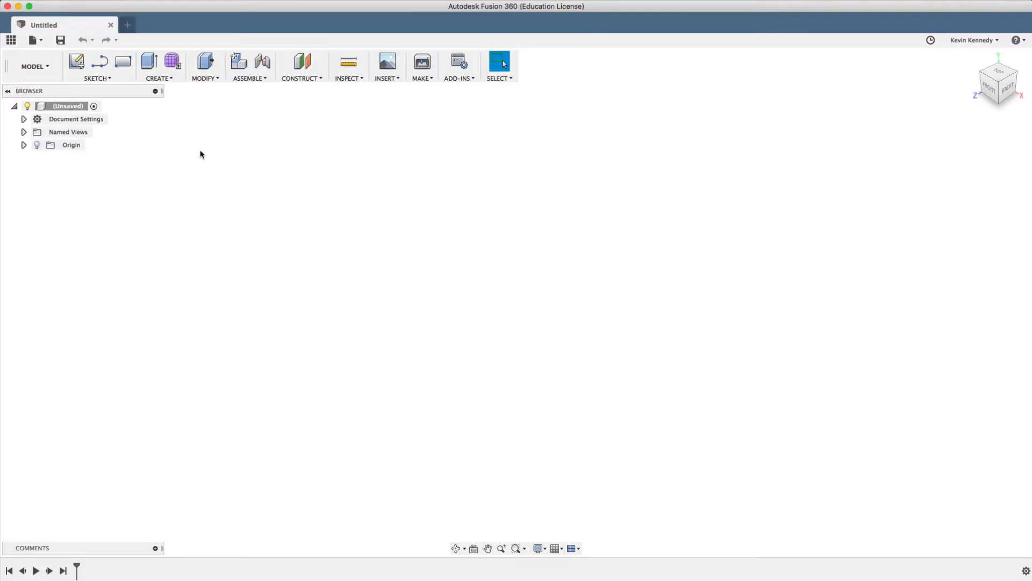
- Begin the cup profile sketch: 6.25 tall, 1.375 base width, 1.90 top width
{"action": "left_click", "coordinate": [78, 61]}
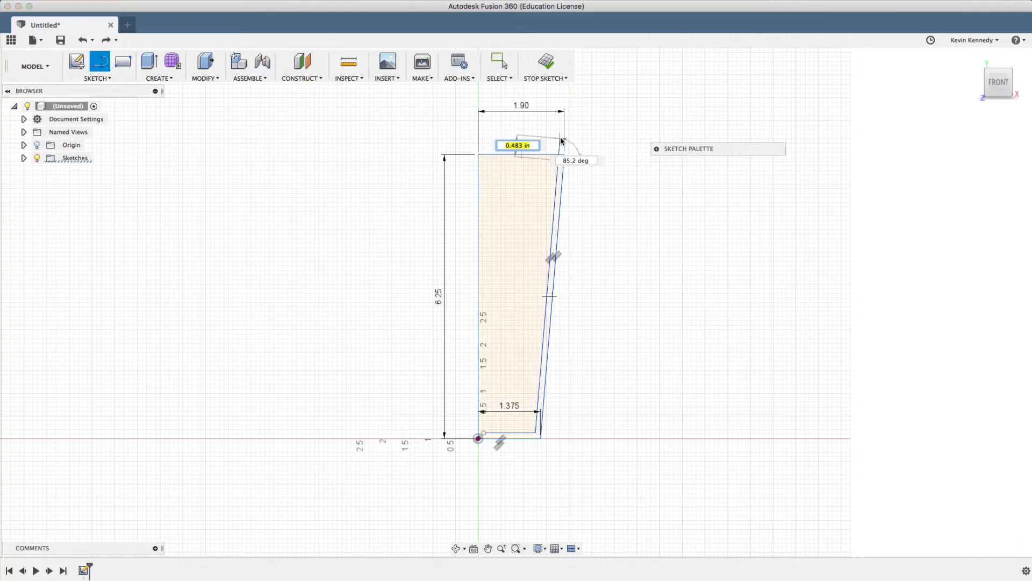
- Fillet the inner base corner R1.15 and the wall-end corners R0.05
{"action": "left_click", "coordinate": [99, 77]}
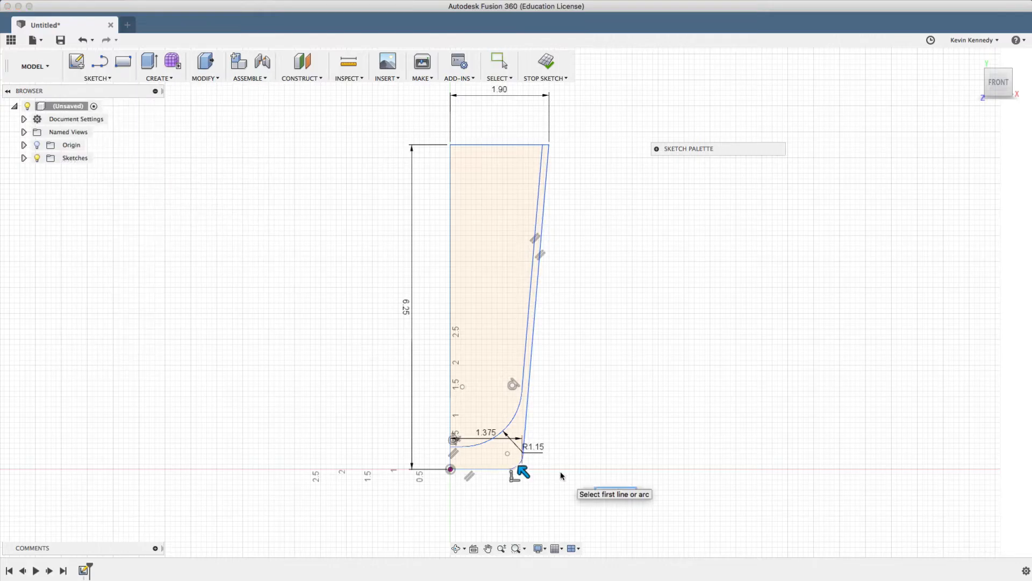
{"action": "left_click", "coordinate": [97, 77]}
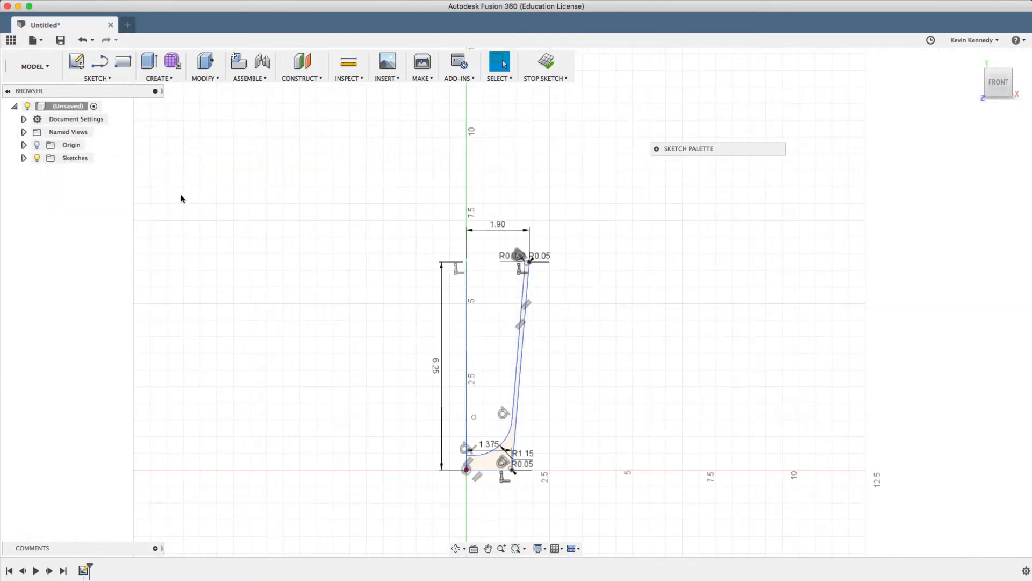
{"action": "mouse_move", "coordinate": [541, 441]}
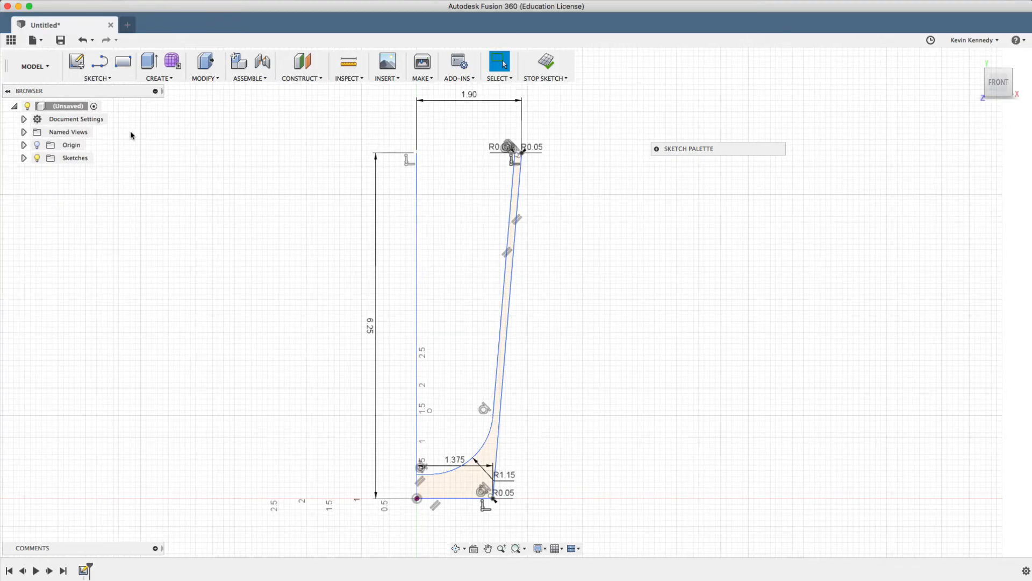
- Revolve the filleted profile 360° around its vertical edge to preview the cup body
{"action": "left_click", "coordinate": [204, 63]}
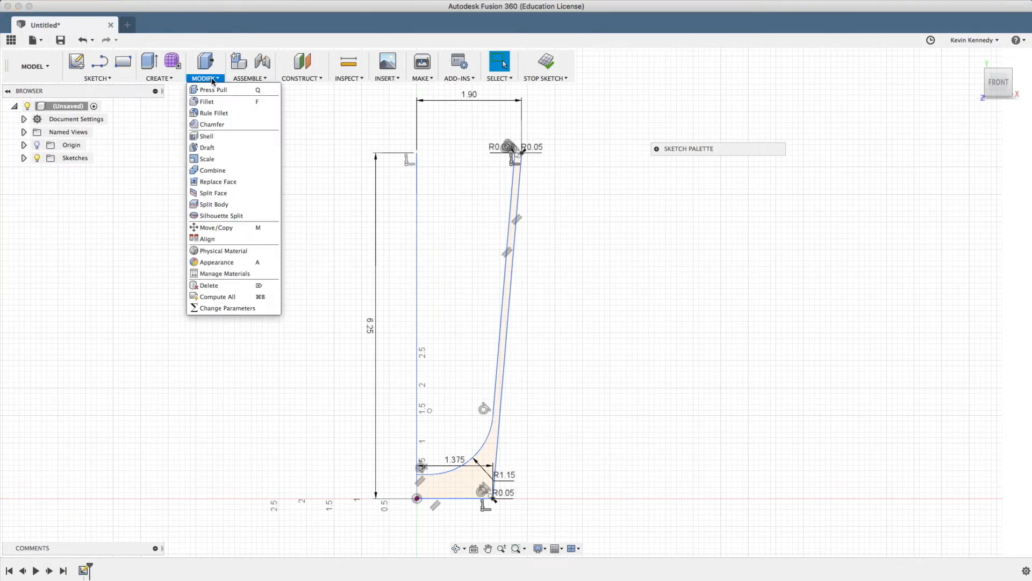
{"action": "left_click", "coordinate": [159, 78]}
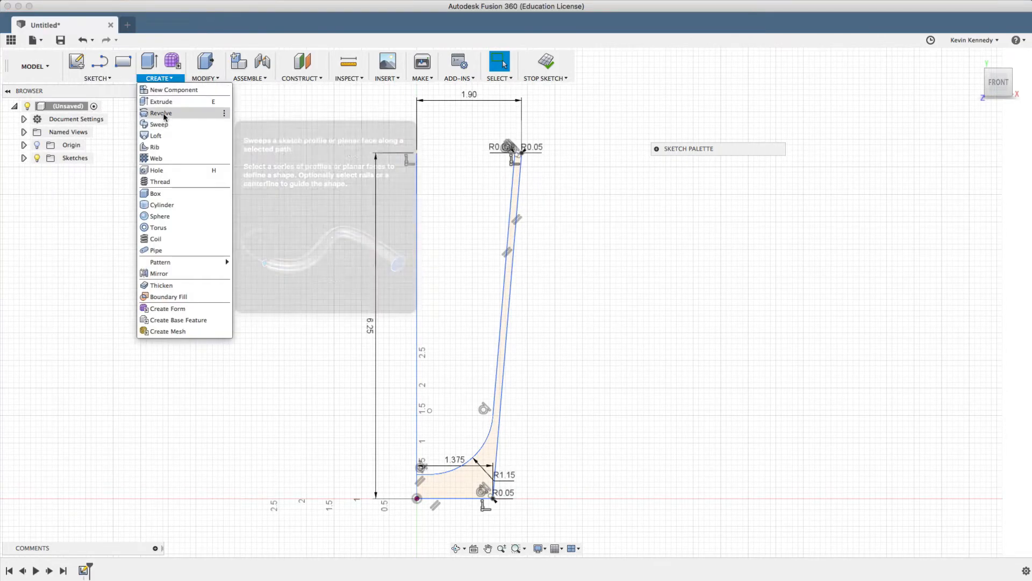
{"action": "left_click", "coordinate": [160, 113]}
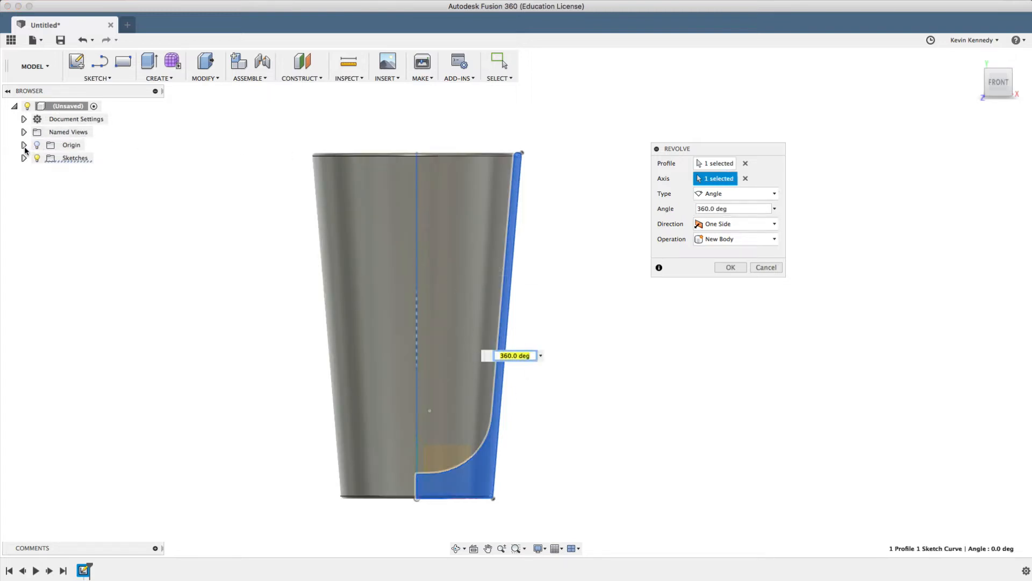
- Reveal the origin, try a 360° angle, then set the revolve to Two Side at 80°
{"action": "left_click", "coordinate": [24, 145]}
{"action": "type", "text": "180"}
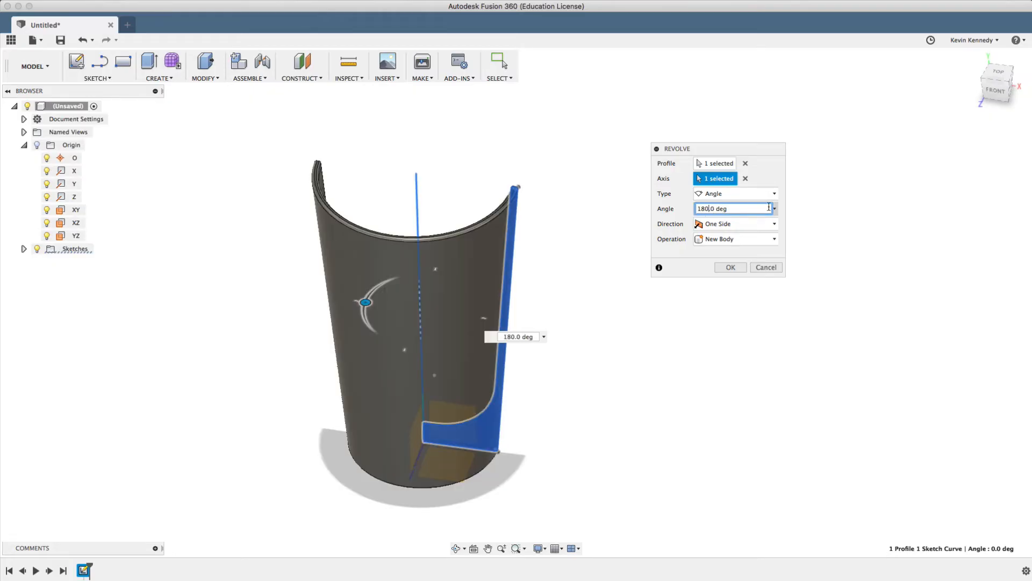
{"action": "type", "text": "360"}
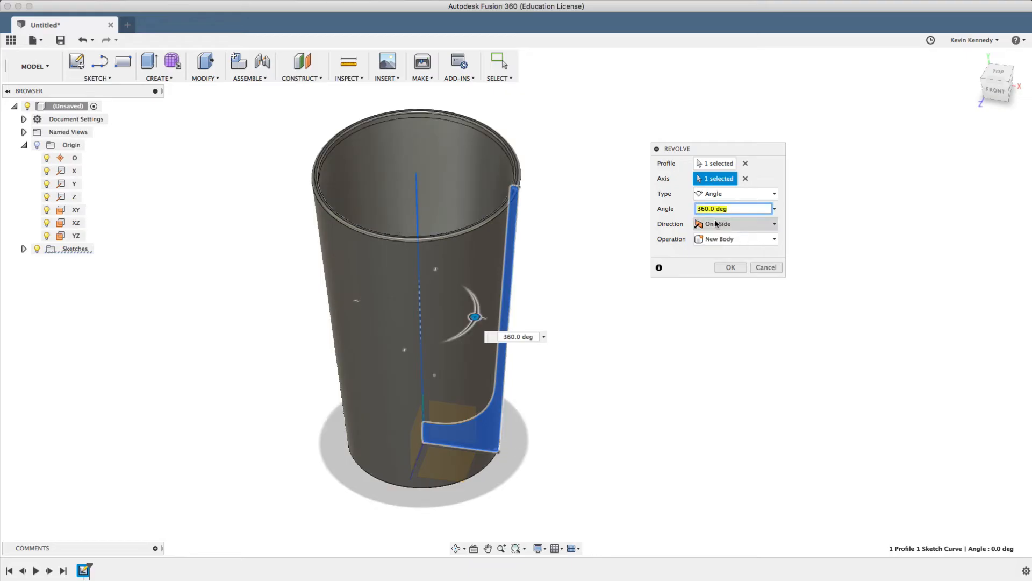
{"action": "left_click", "coordinate": [775, 223]}
{"action": "type", "text": "80"}
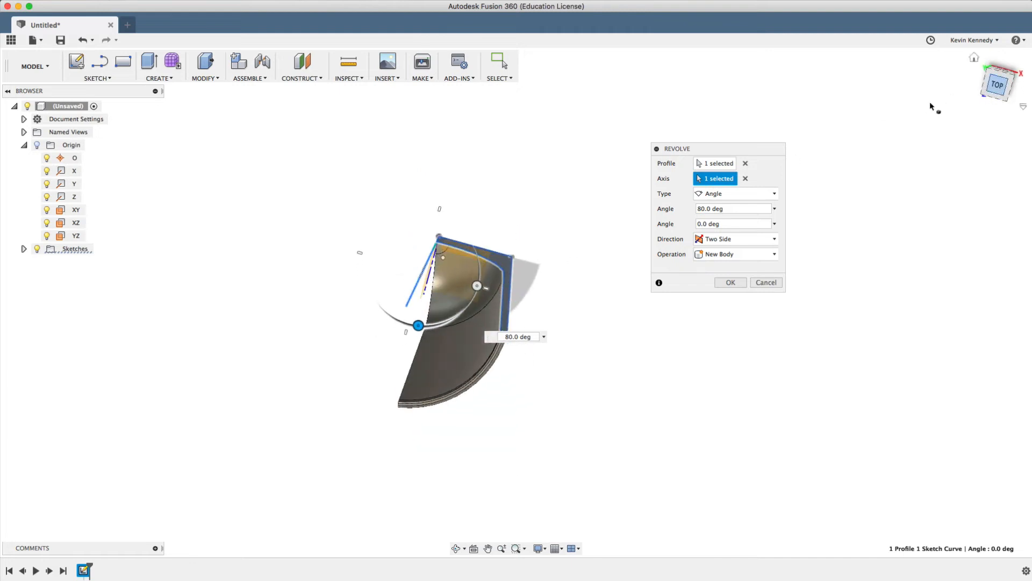
- Sweep the second side to about 145° and 210°, then return the revolve to One Side
{"action": "left_click_drag", "start_coordinate": [418, 325], "coordinate": [386, 228]}
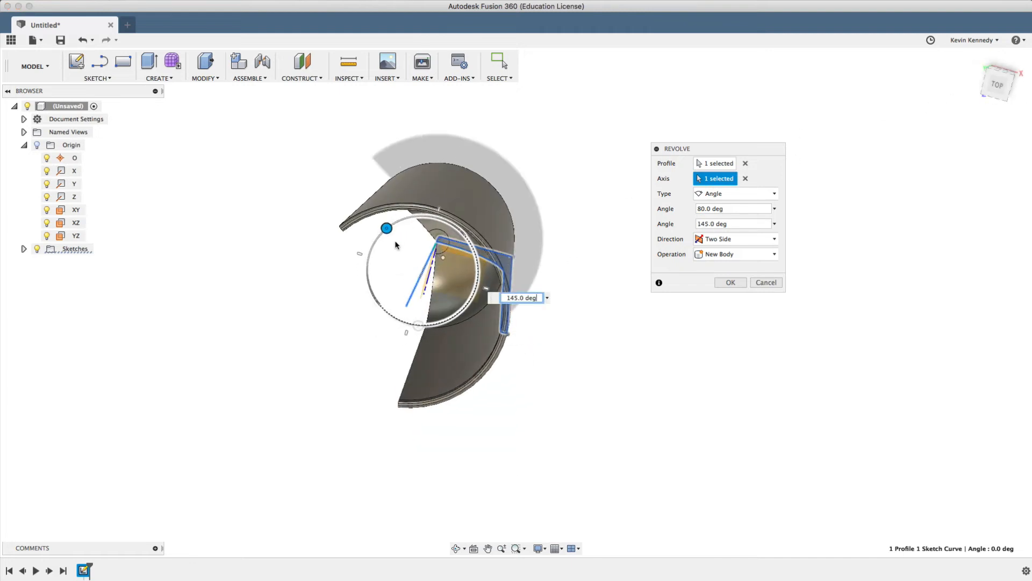
{"action": "left_click_drag", "start_coordinate": [386, 228], "coordinate": [423, 324]}
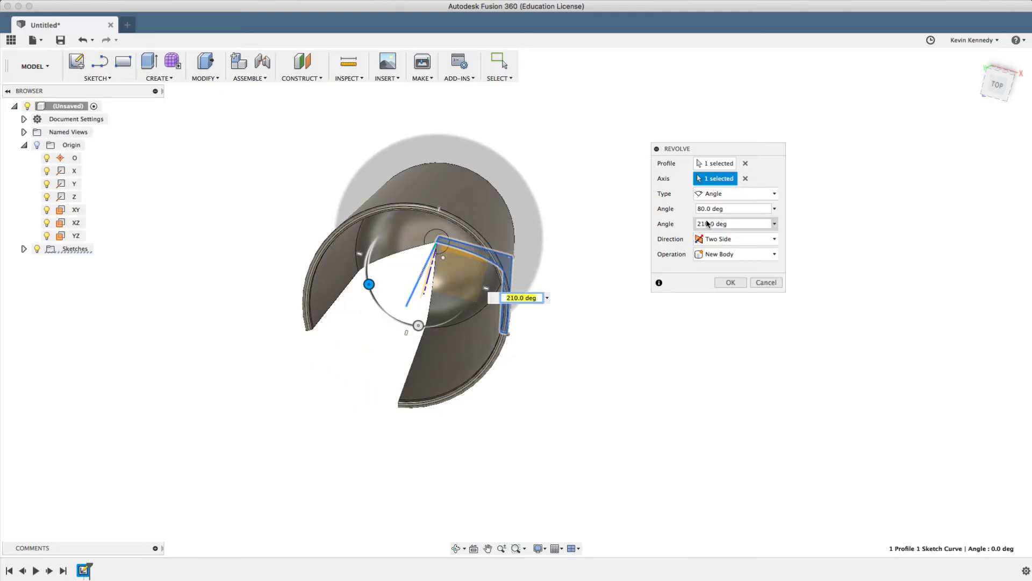
{"action": "left_click", "coordinate": [735, 239]}
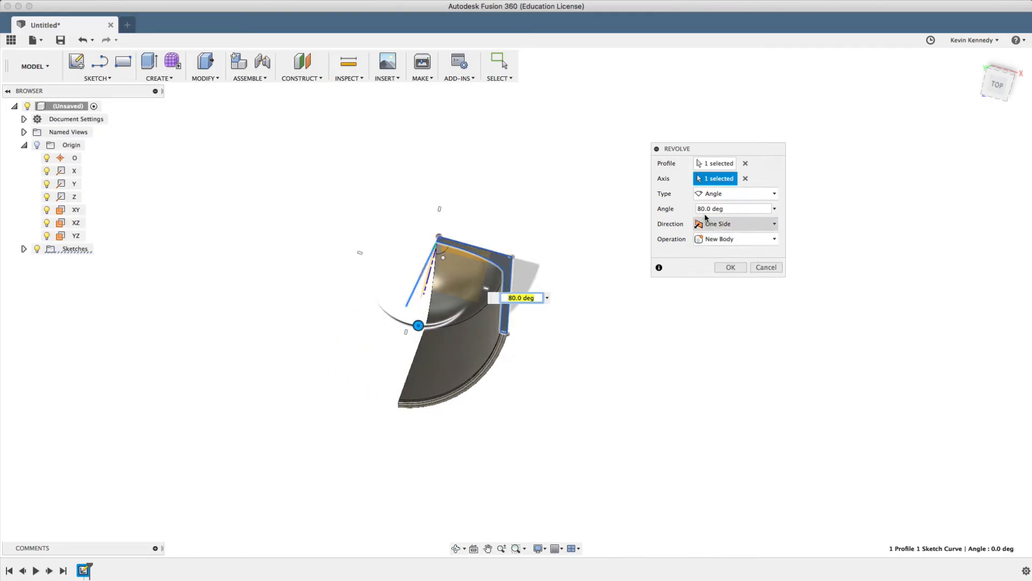
{"action": "left_click", "coordinate": [773, 209]}
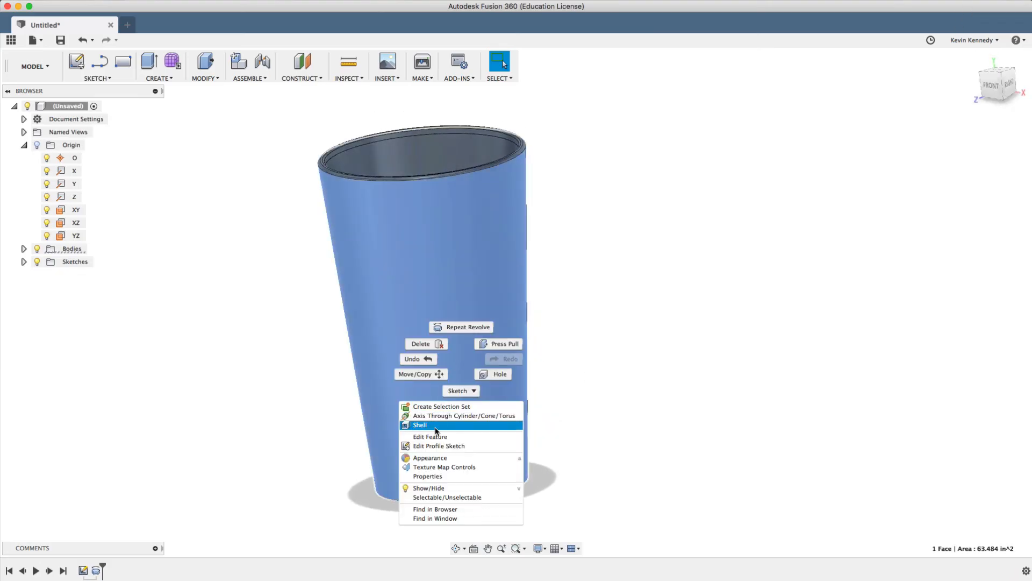
- Commit the cup body and expand the Glass category in its Appearance library
{"action": "left_click", "coordinate": [430, 457]}
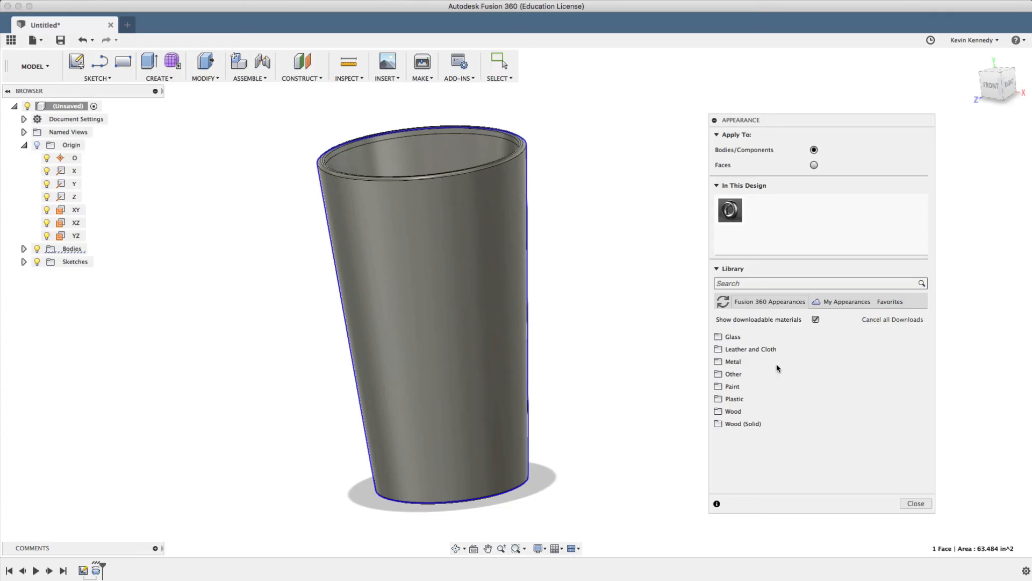
{"action": "left_click", "coordinate": [727, 335]}
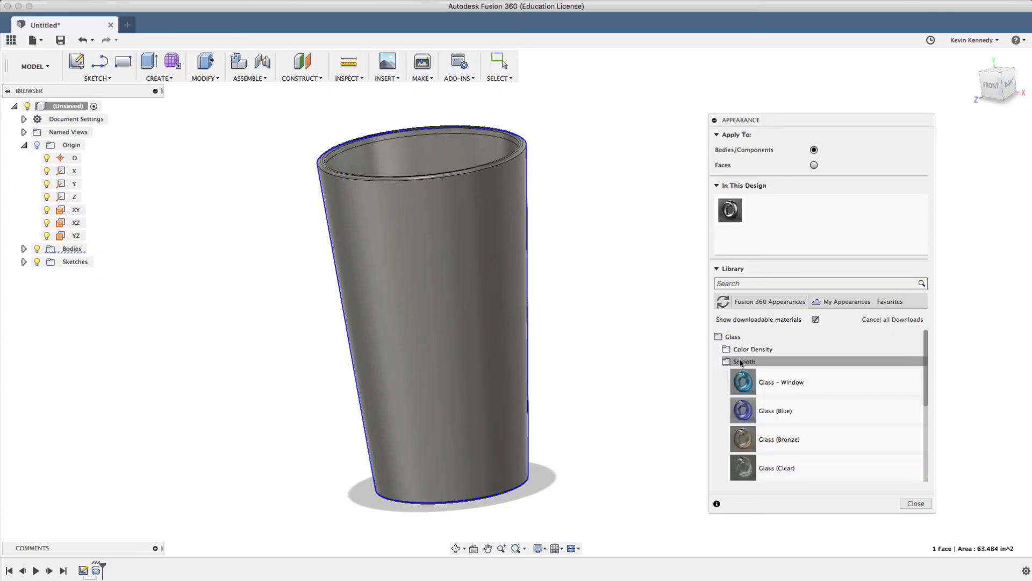